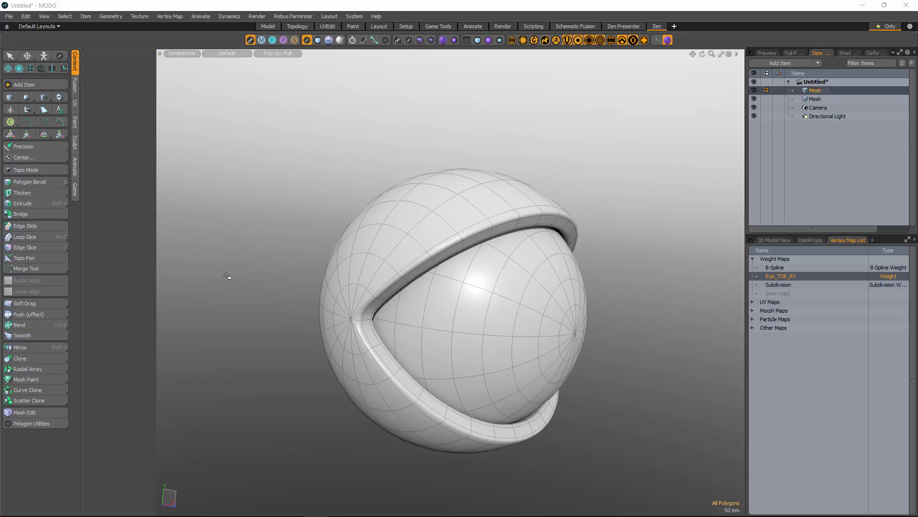
Step: Open Preferences from the System menu, then return to the System menu for the Form Editor
click(354, 17)
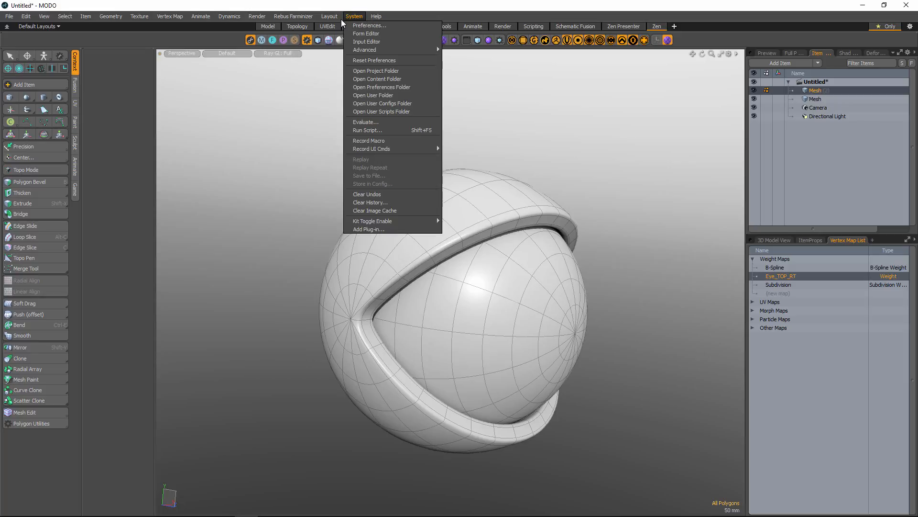
click(369, 25)
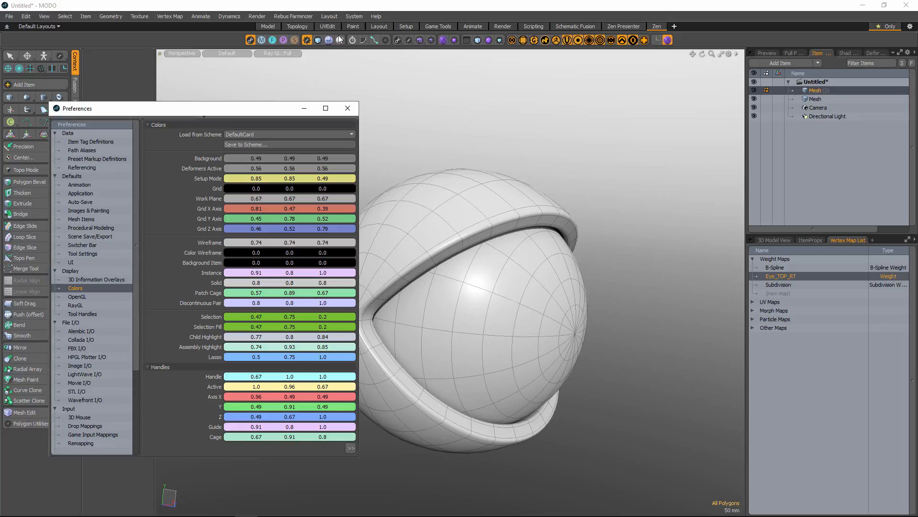
click(354, 16)
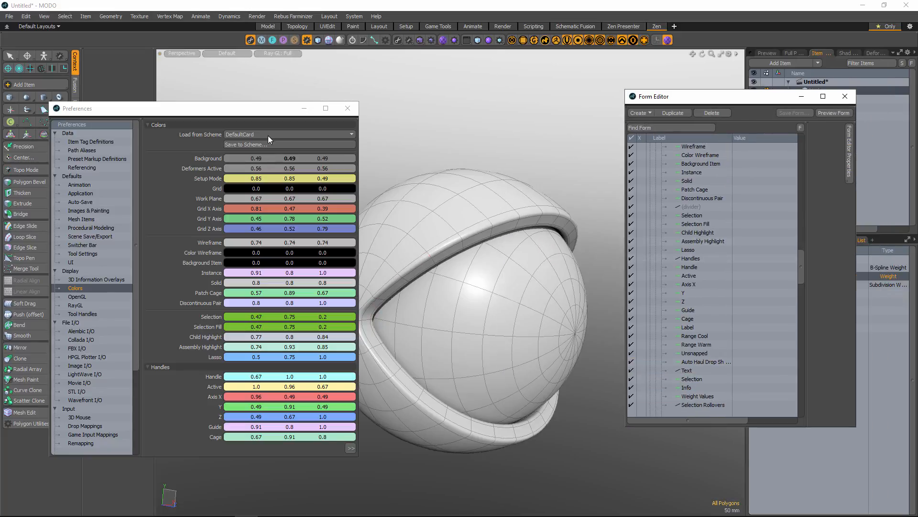
click(461, 223)
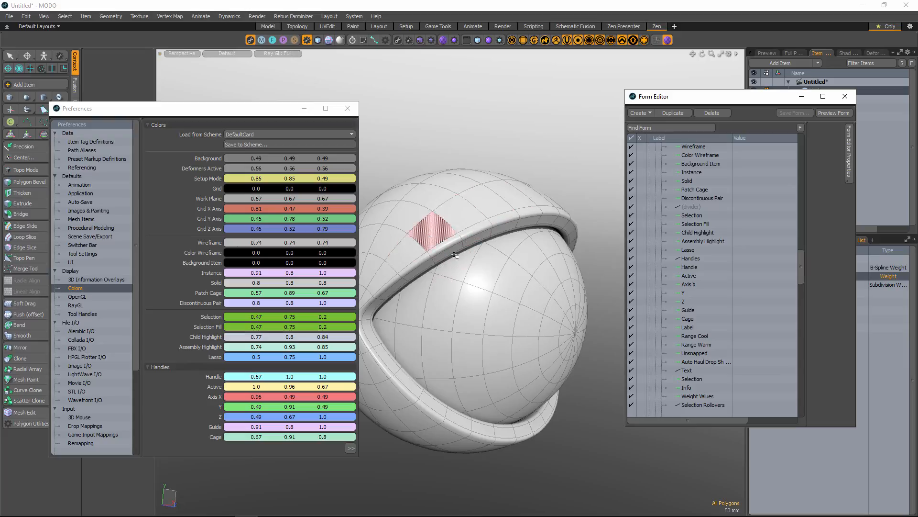
click(485, 196)
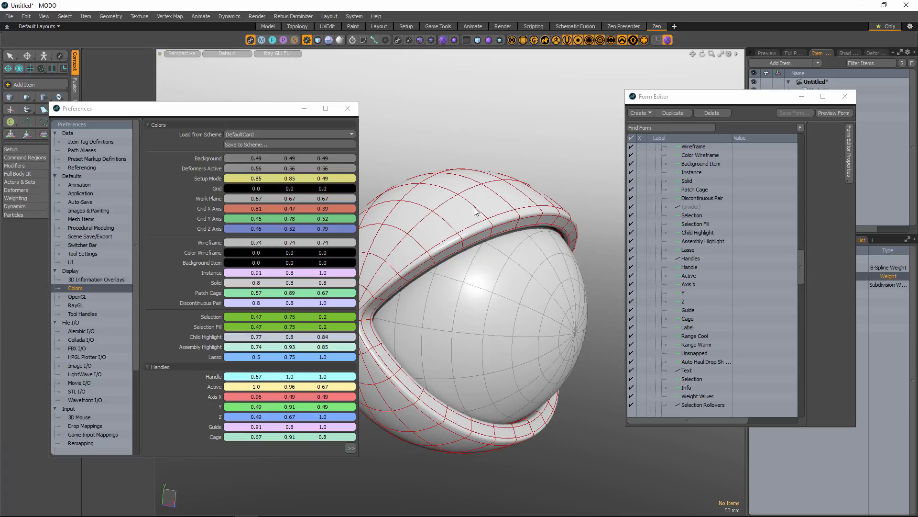
mouse_move(431, 224)
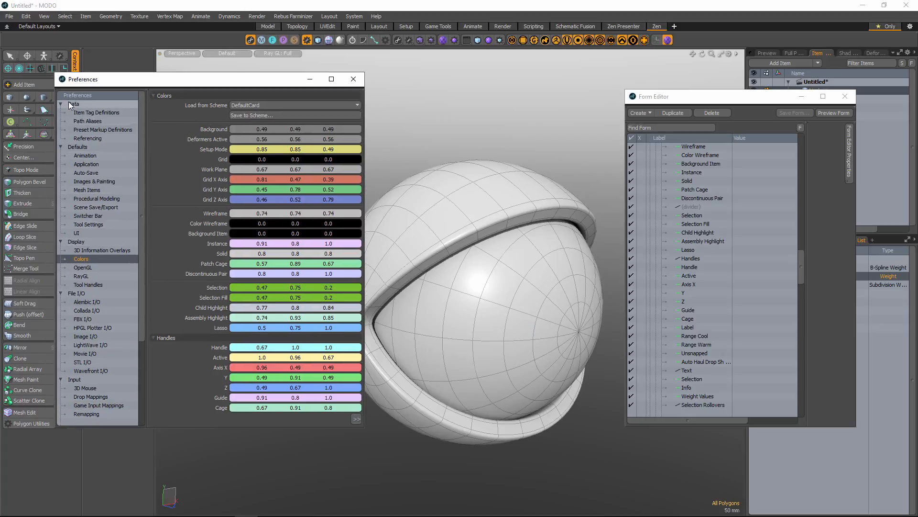
mouse_move(227, 302)
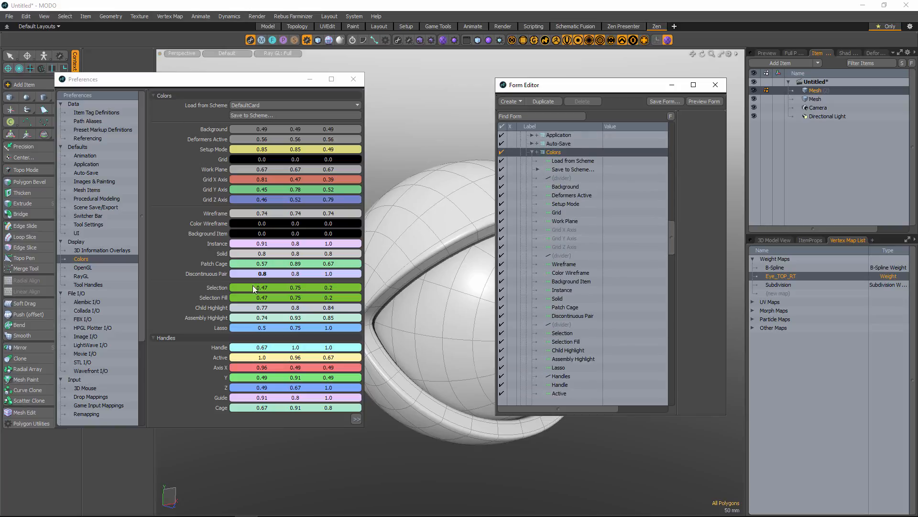
mouse_move(199, 339)
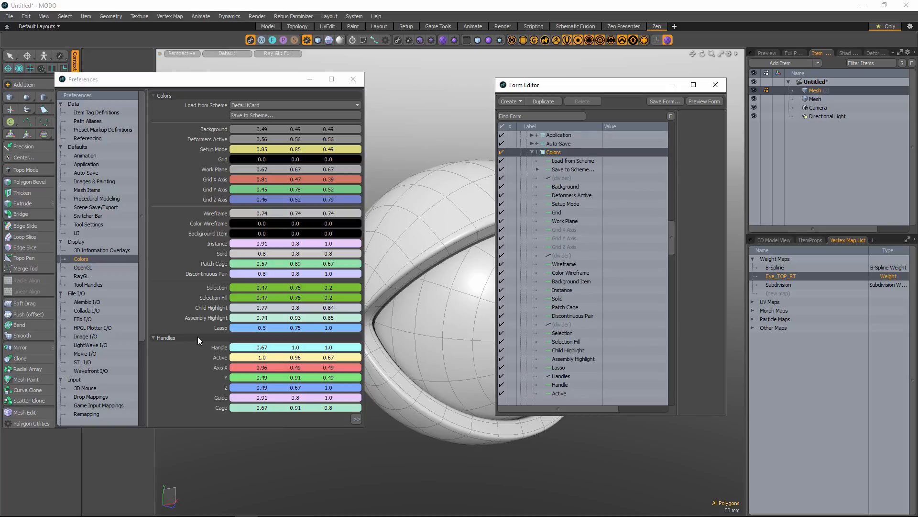
mouse_move(451, 111)
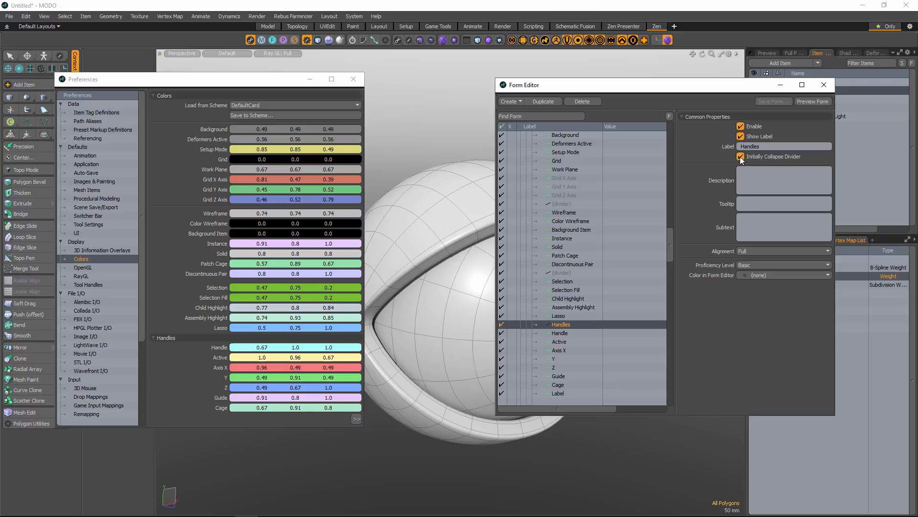
Step: Enable Initially Collapse Divider for the Handles divider, then for the Text divider as well
click(741, 156)
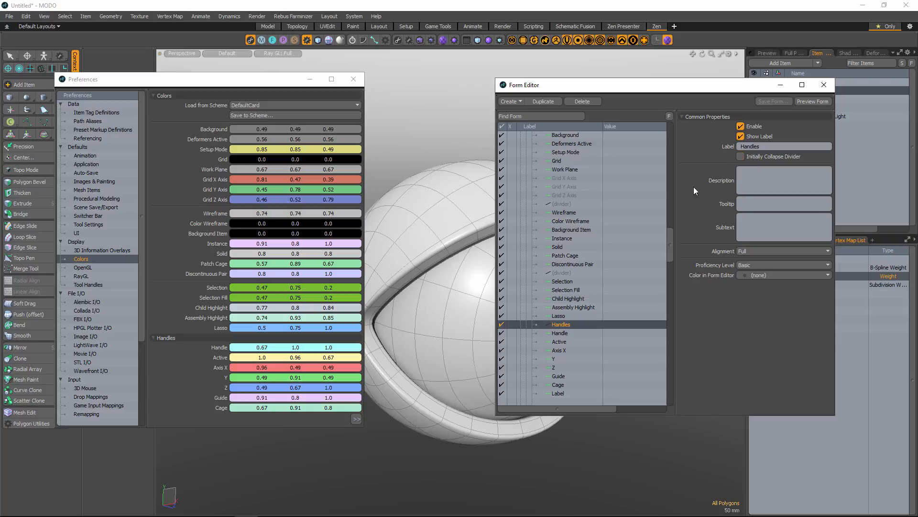
mouse_move(224, 341)
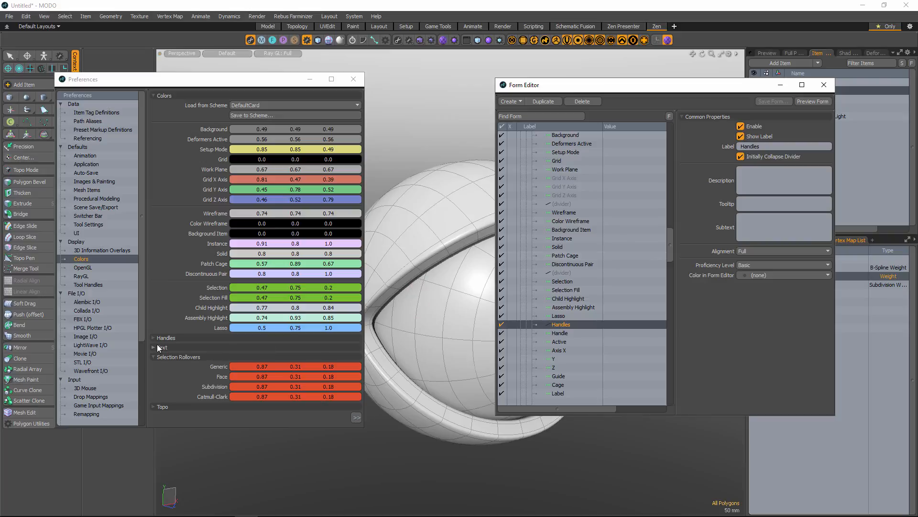
scroll(down, 3)
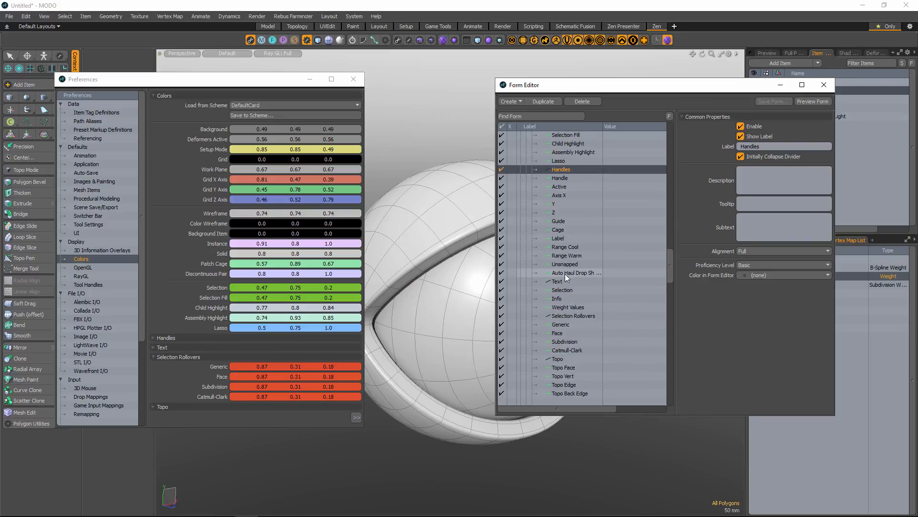
click(557, 281)
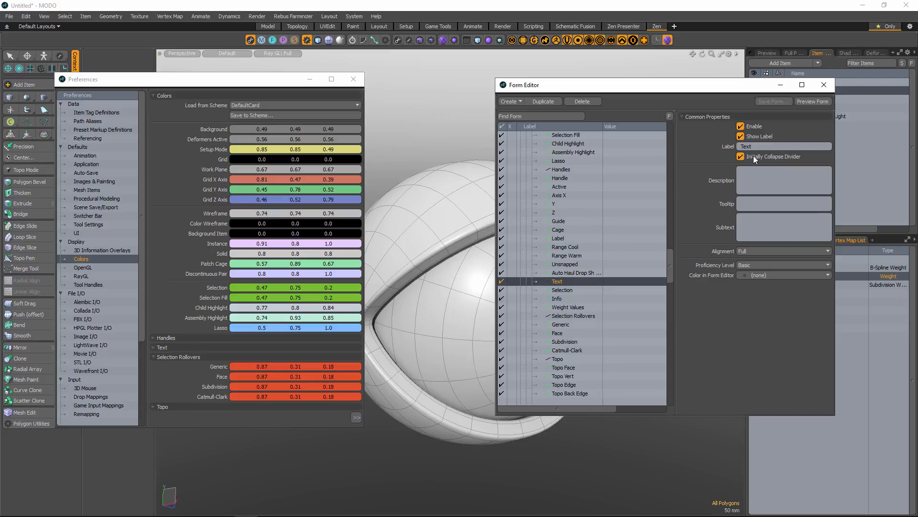
click(741, 156)
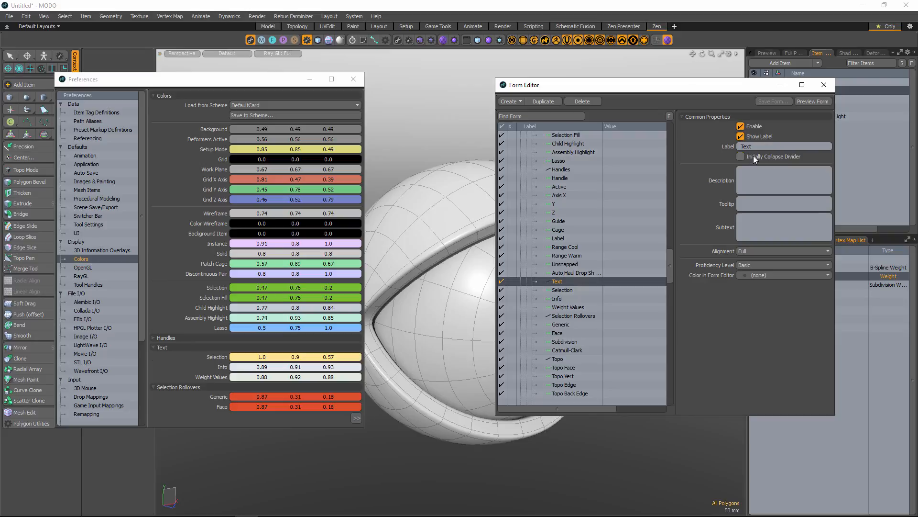
click(741, 156)
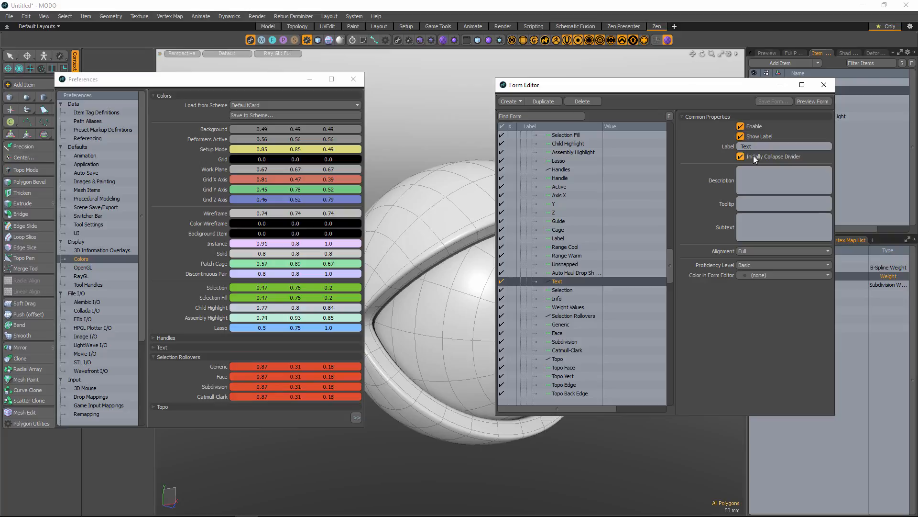
scroll(down, 3)
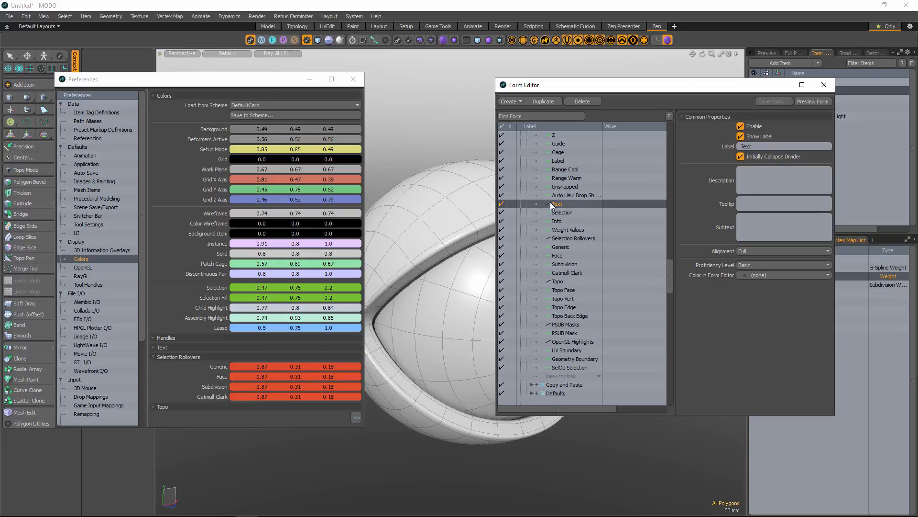
Step: Leave Selection Rollovers set to start expanded and select the Topo divider for editing
click(572, 238)
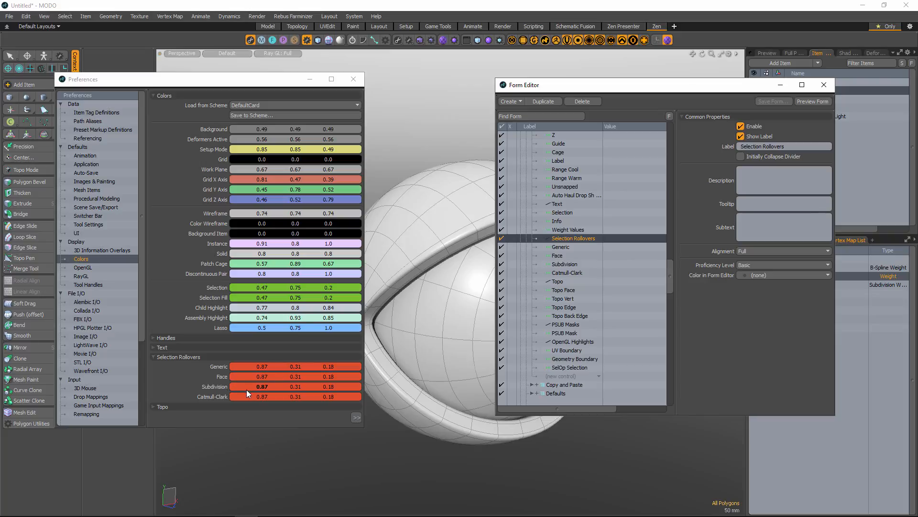
click(740, 156)
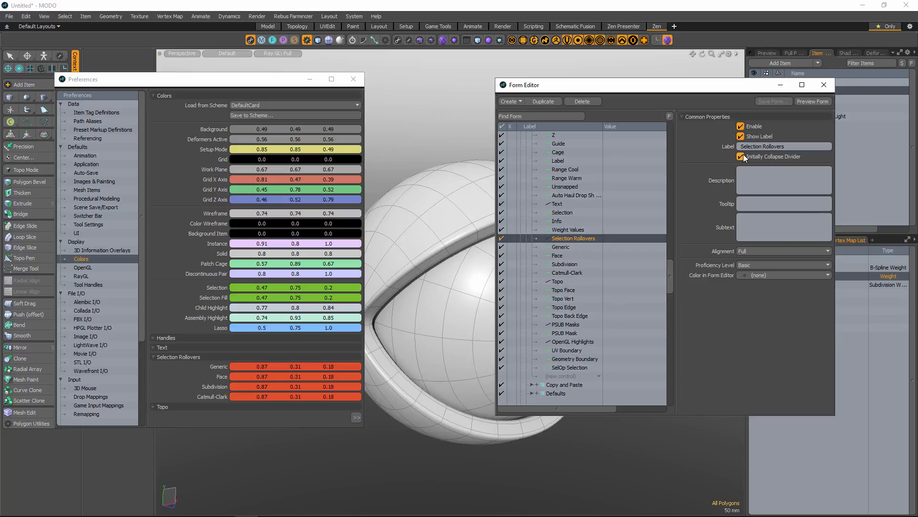
click(742, 156)
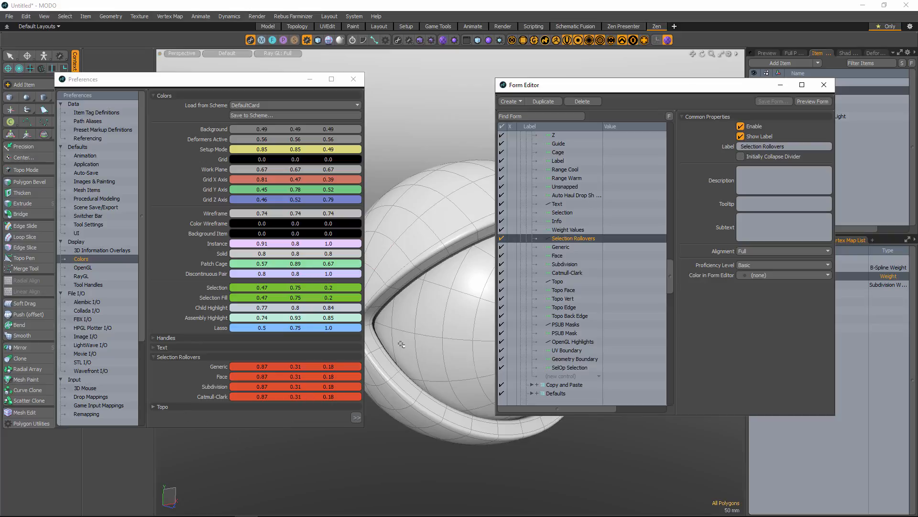
click(556, 281)
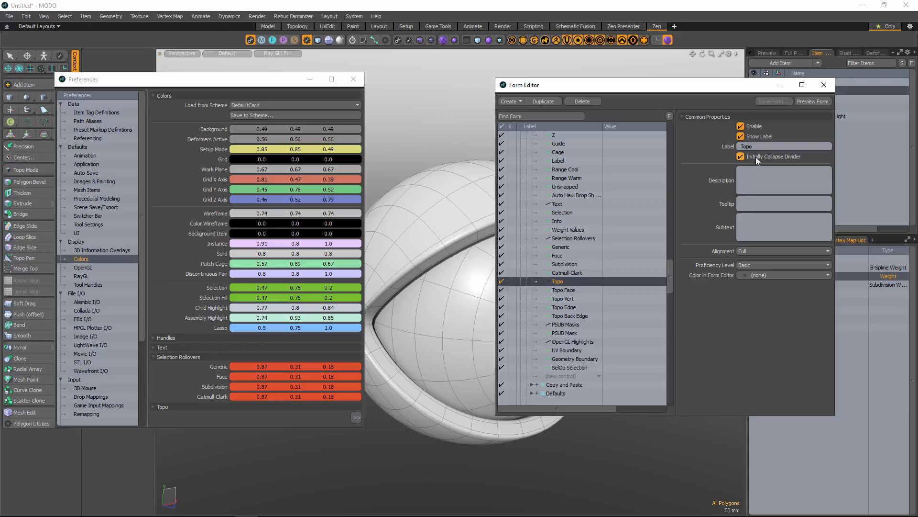
mouse_move(351, 421)
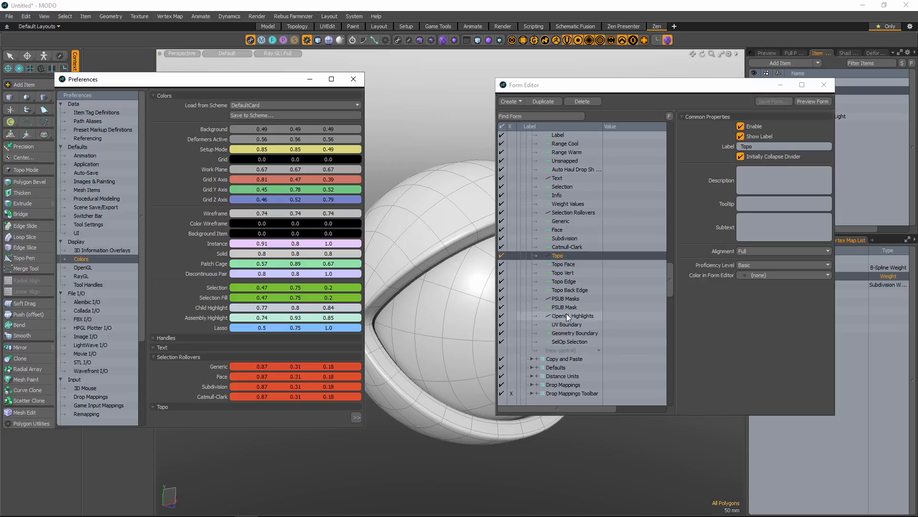
Step: Select the OpenGL Highlights and PSUB Masks dividers to set them collapsed
click(573, 315)
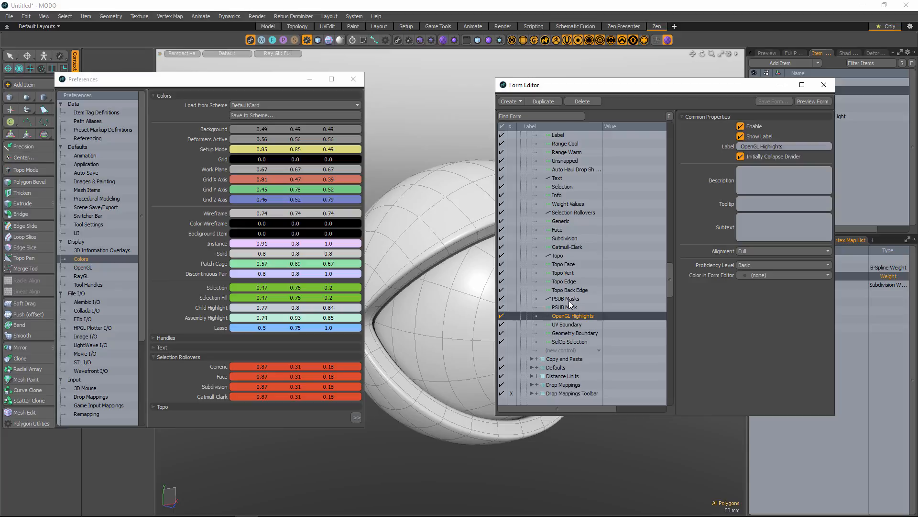
click(565, 298)
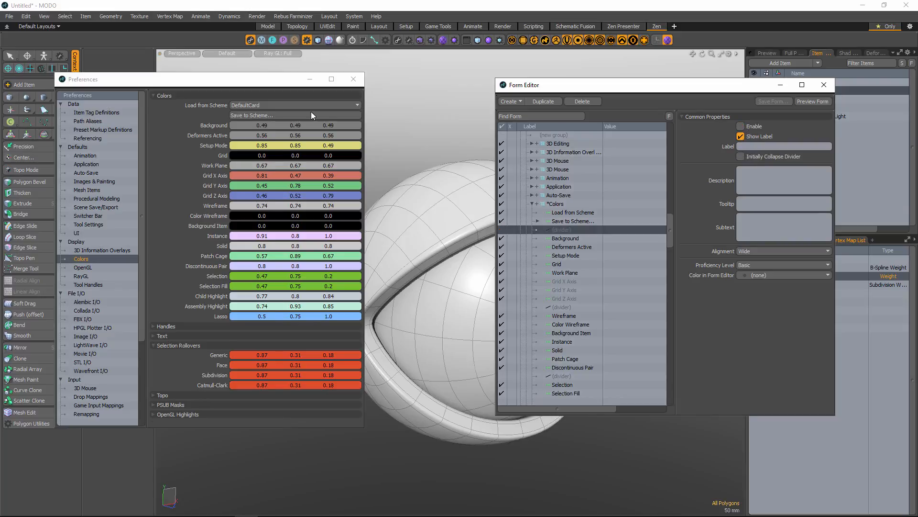
mouse_move(188, 403)
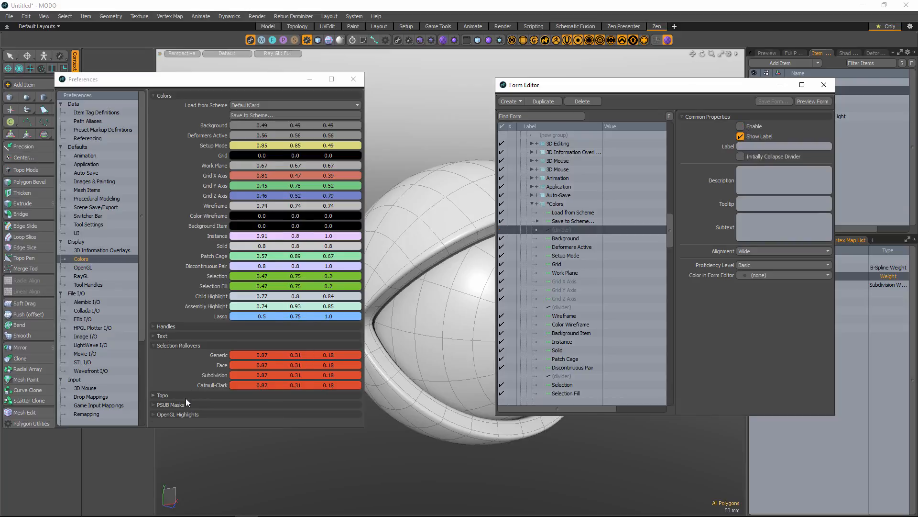
mouse_move(345, 192)
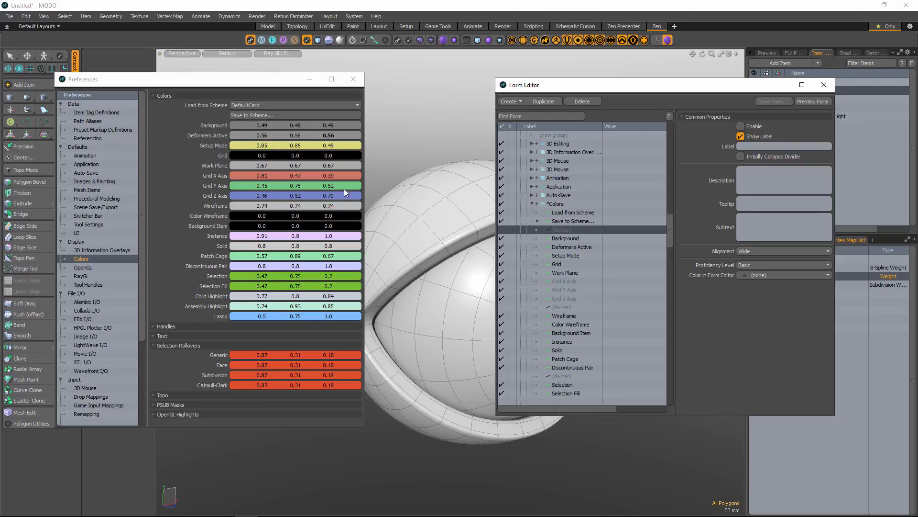
mouse_move(319, 375)
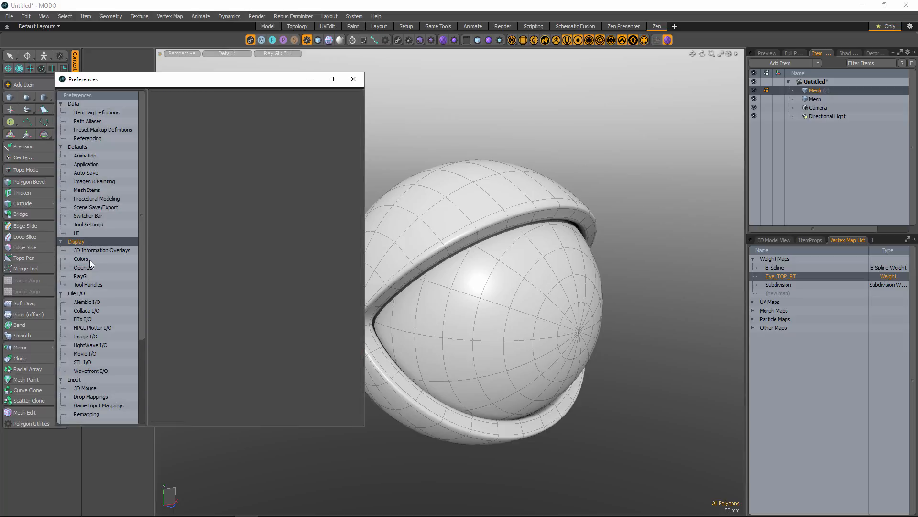
Step: Reload the Colors preferences page and reopen the Form Editor from the System menu
click(81, 258)
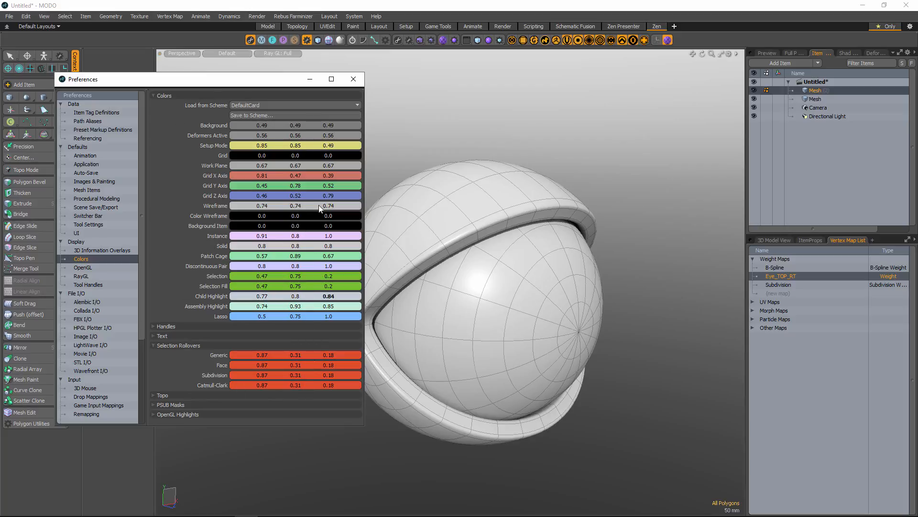
click(354, 16)
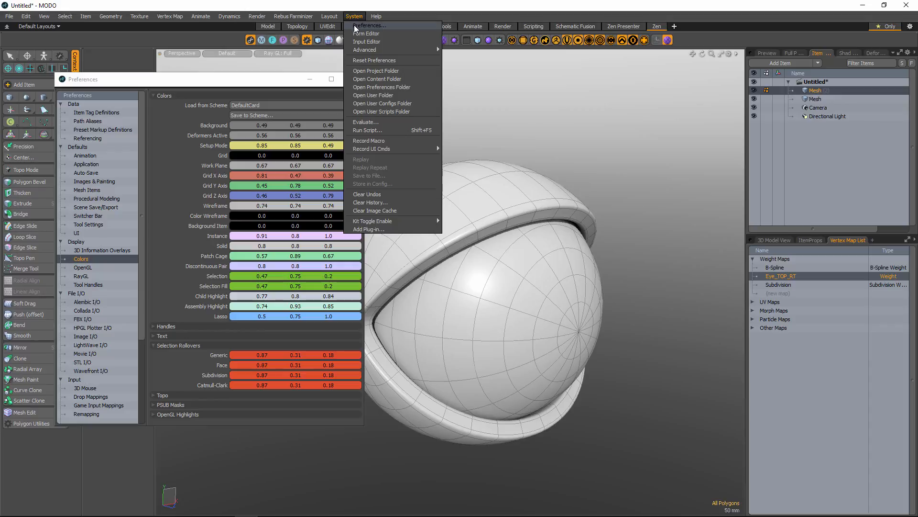
click(367, 33)
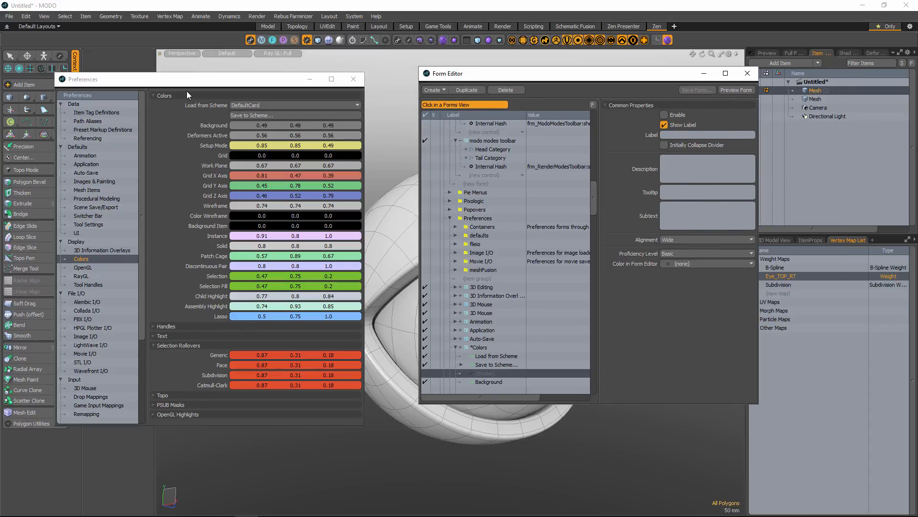
Step: Verify the Handles divider's collapse setting in the Colors form, then close Preferences
click(479, 218)
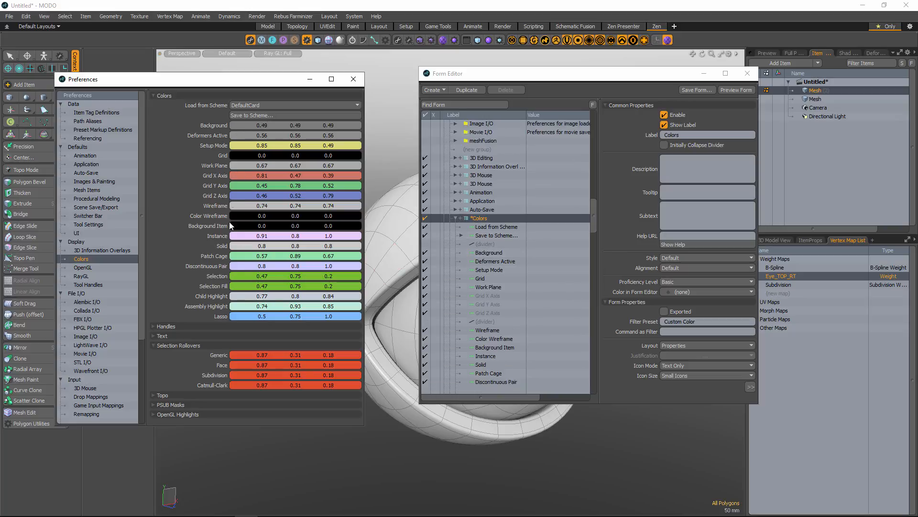
scroll(down, 3)
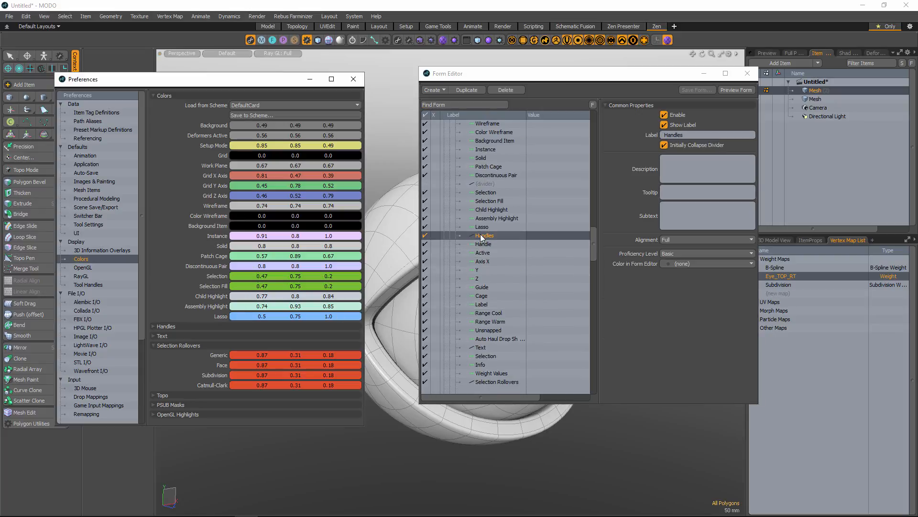
click(456, 165)
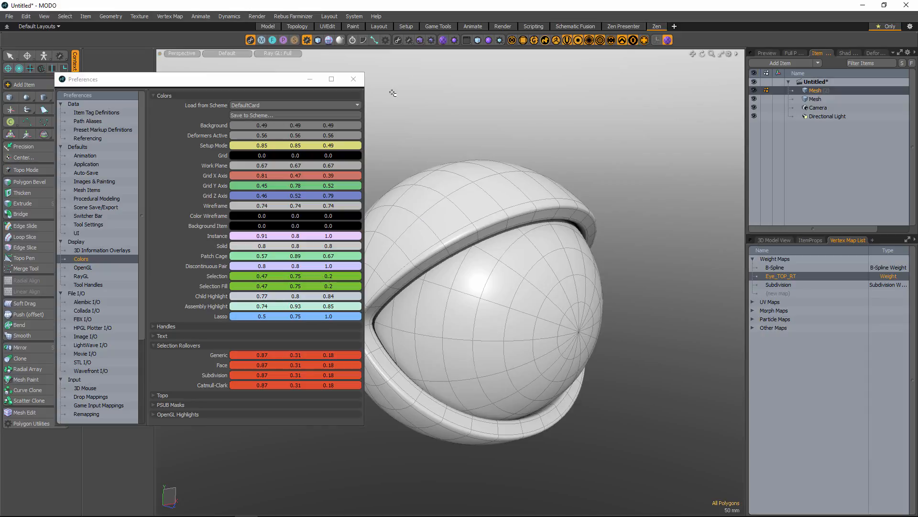
click(353, 79)
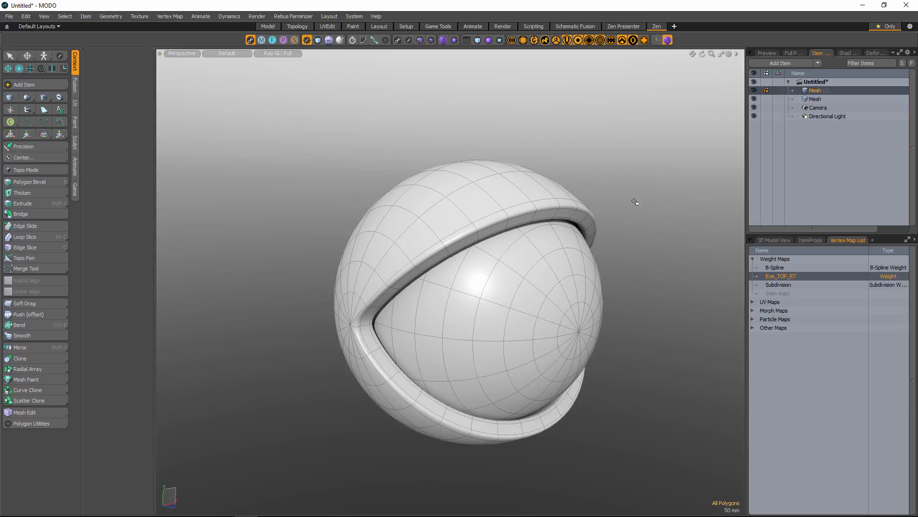
mouse_move(633, 201)
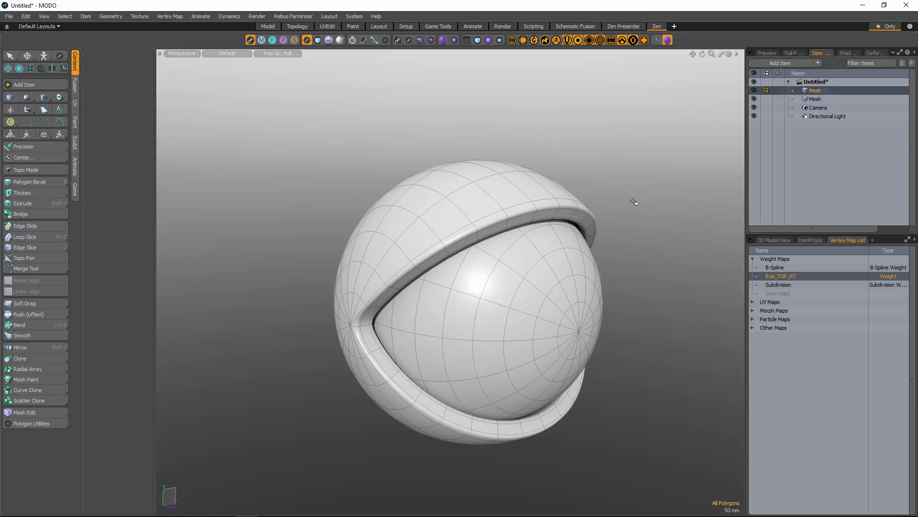